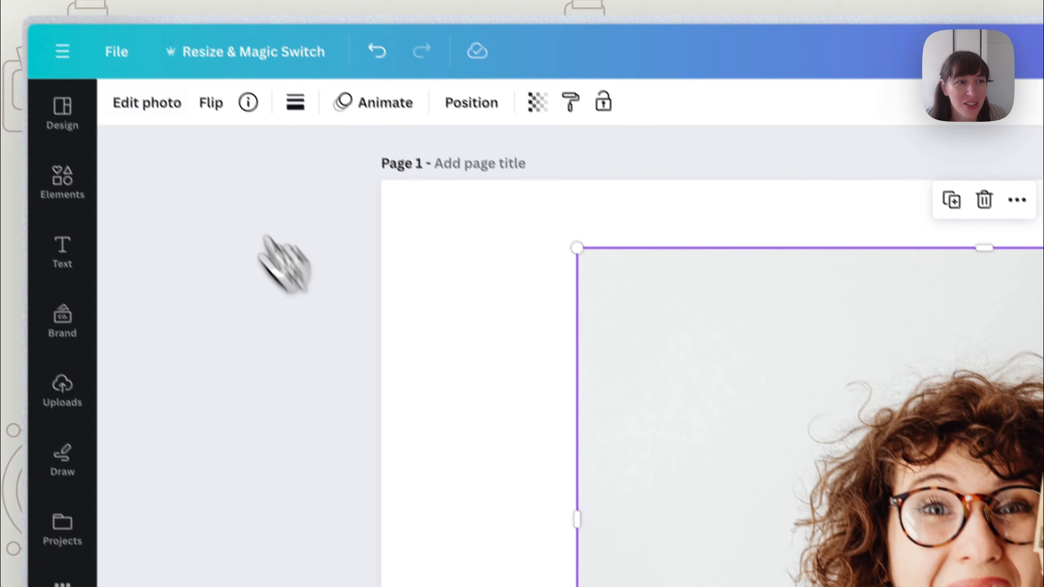
Apply BG Remover to the photo of the curly-haired woman fanning cash
left_click(146, 103)
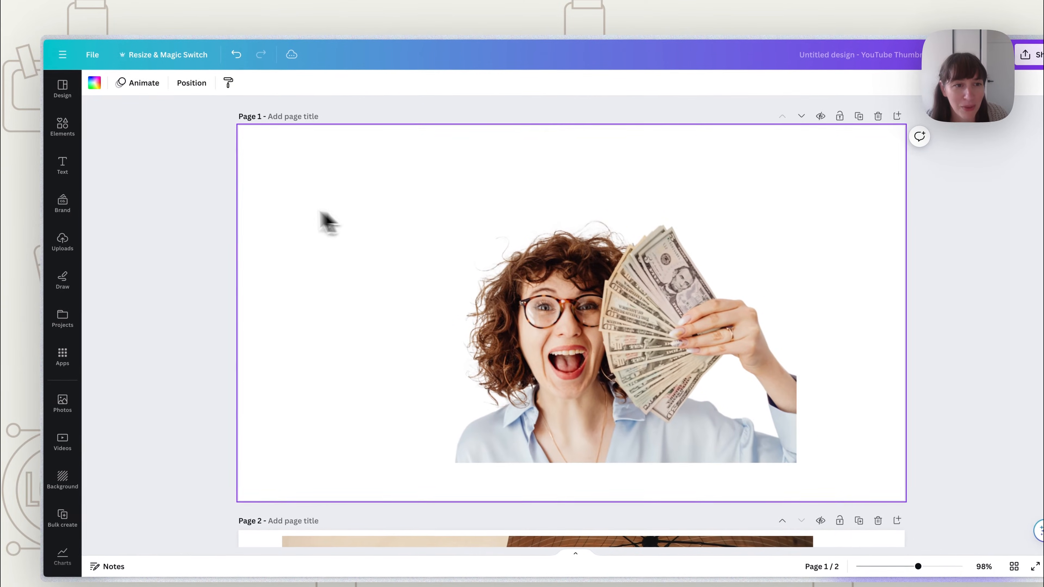
Bring up the Edit photo effects panel for the cut-out woman
left_click(94, 83)
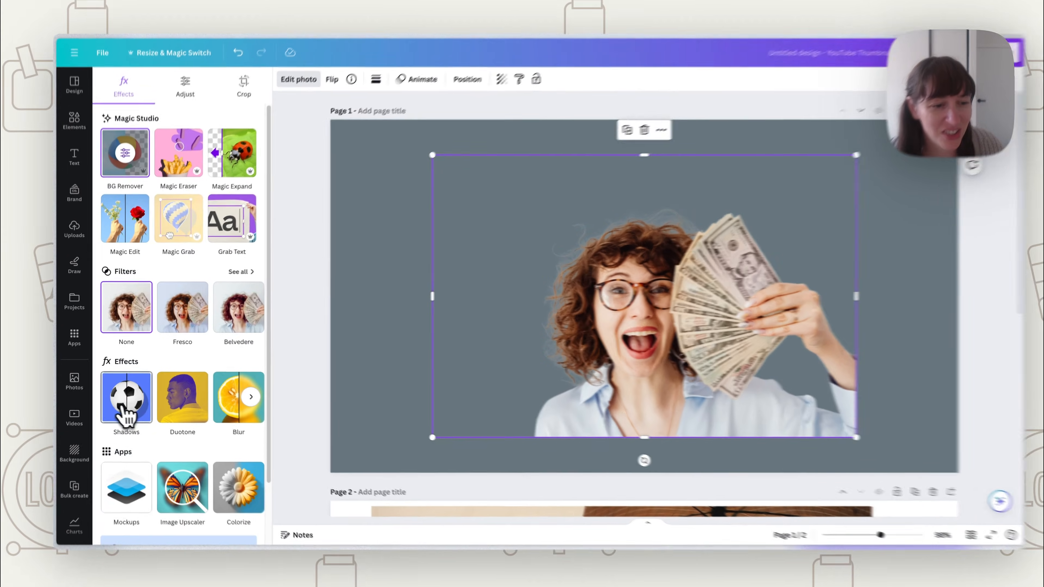
Apply a white Outline shadow at size 31 with lowered angle and full intensity
left_click(125, 396)
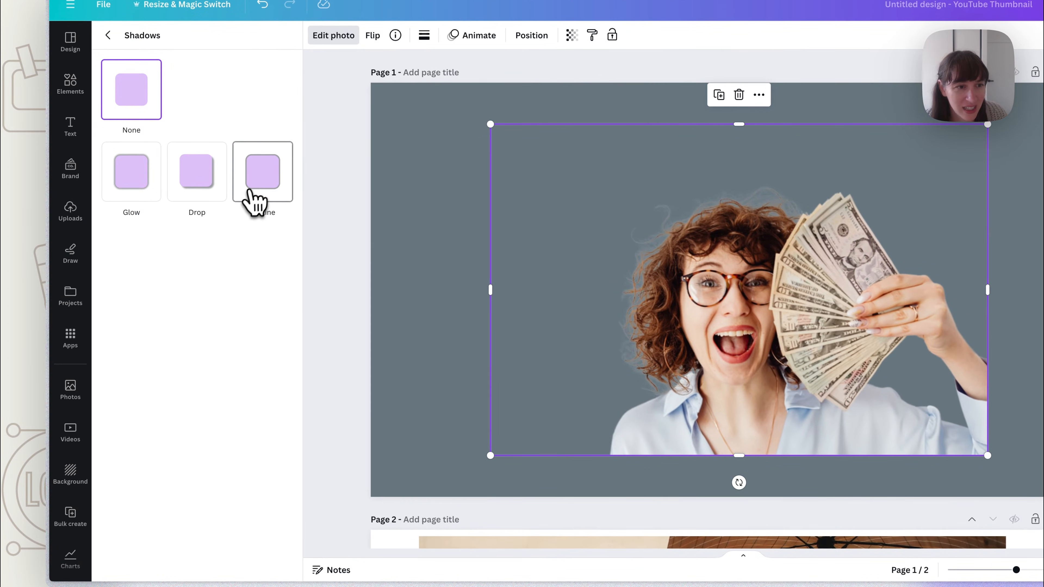
left_click(262, 172)
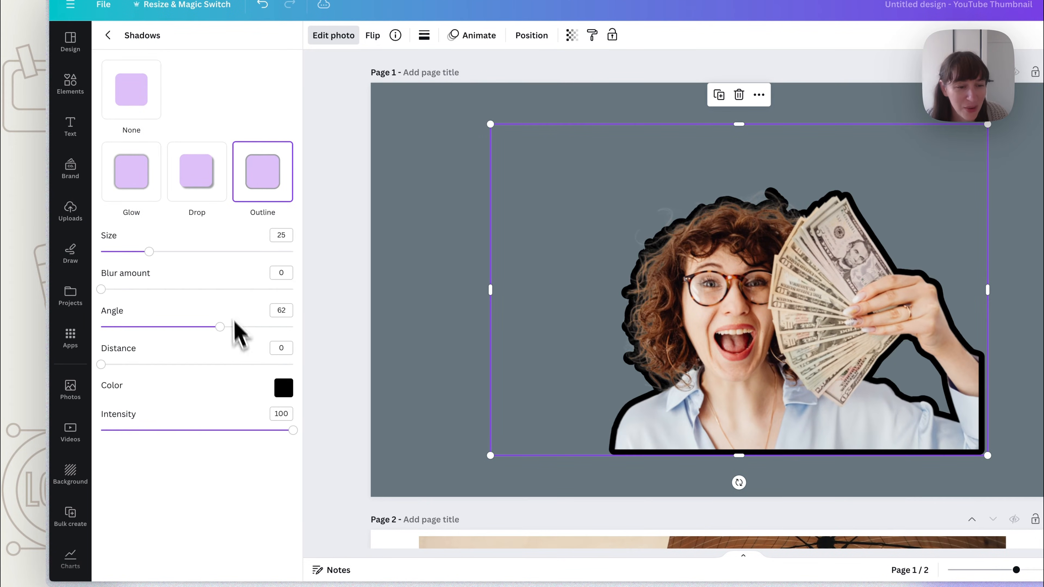
left_click(283, 388)
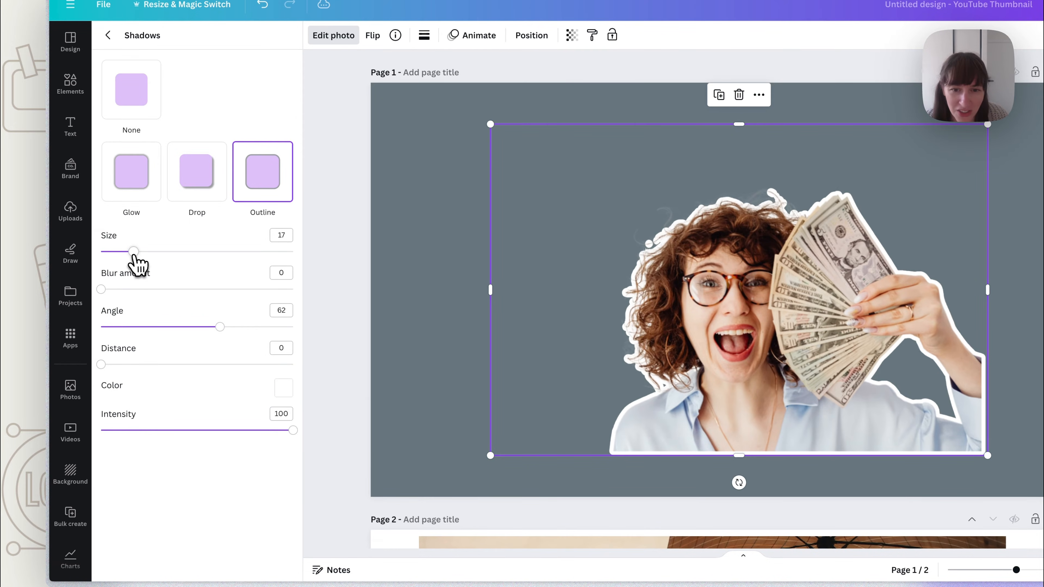
left_click_drag(134, 251, 164, 251)
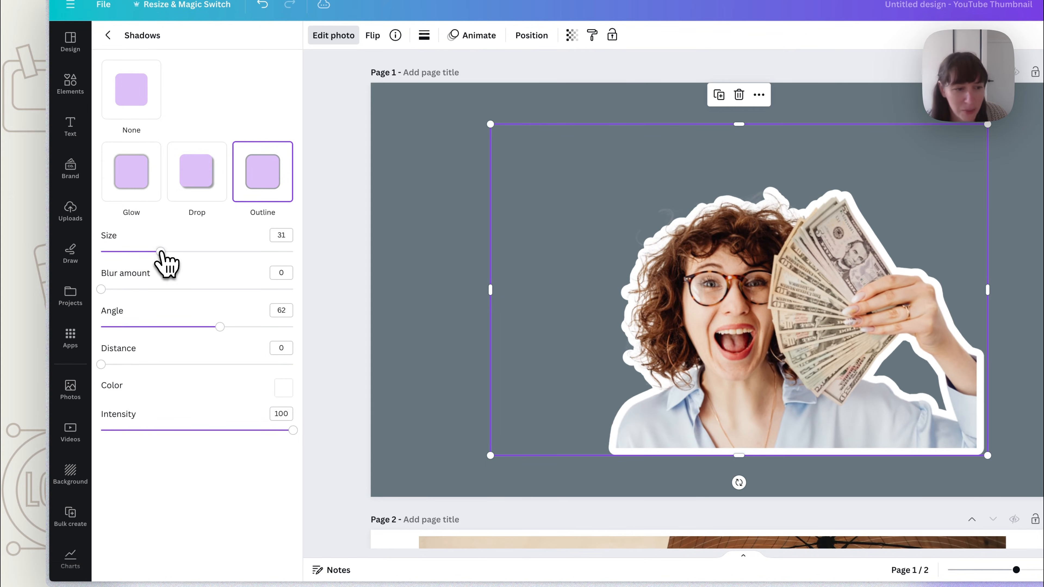
left_click_drag(220, 326, 226, 327)
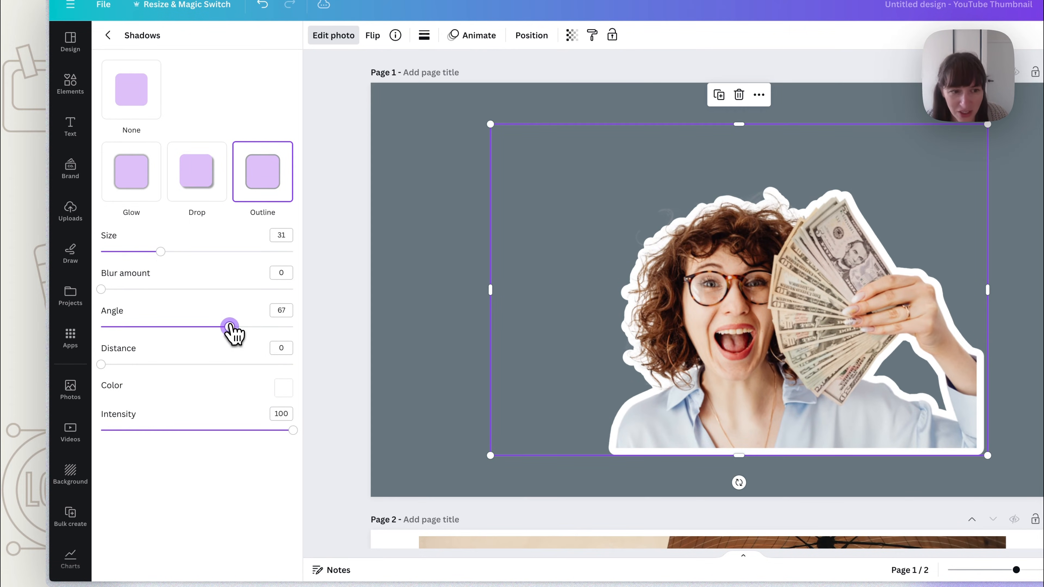
left_click_drag(229, 326, 122, 326)
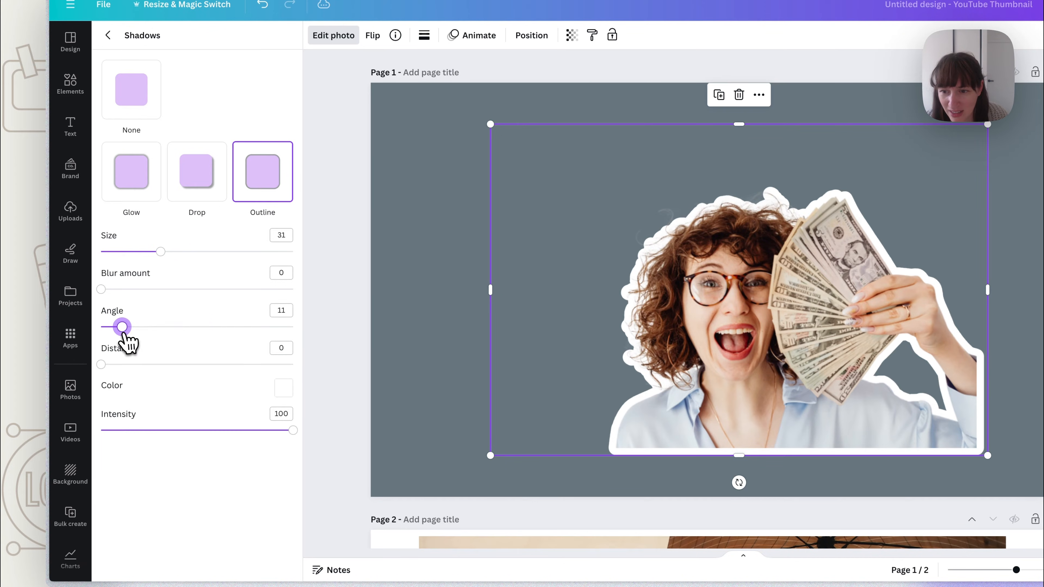
left_click_drag(122, 327, 116, 326)
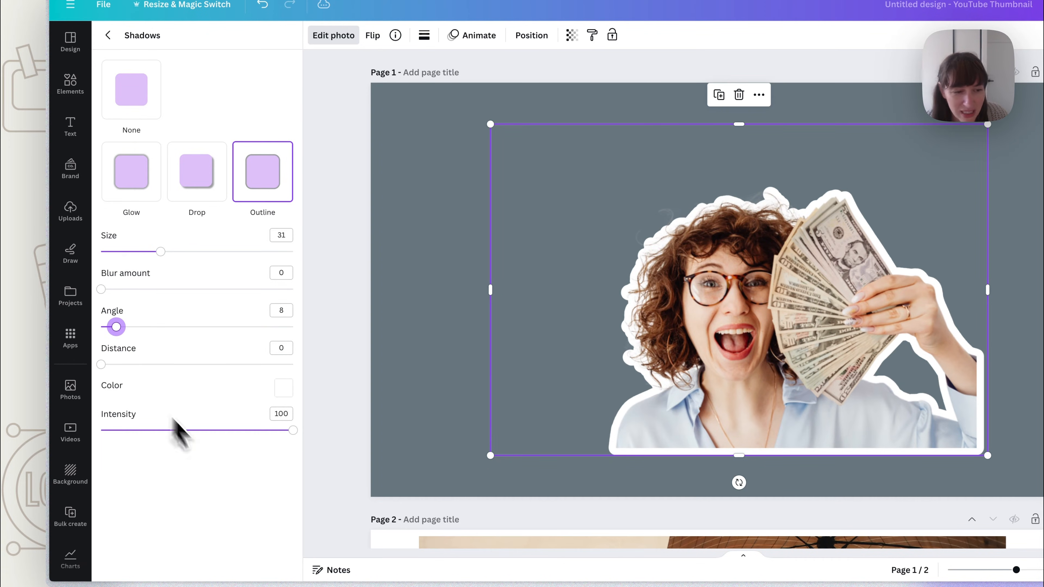
left_click_drag(293, 430, 162, 430)
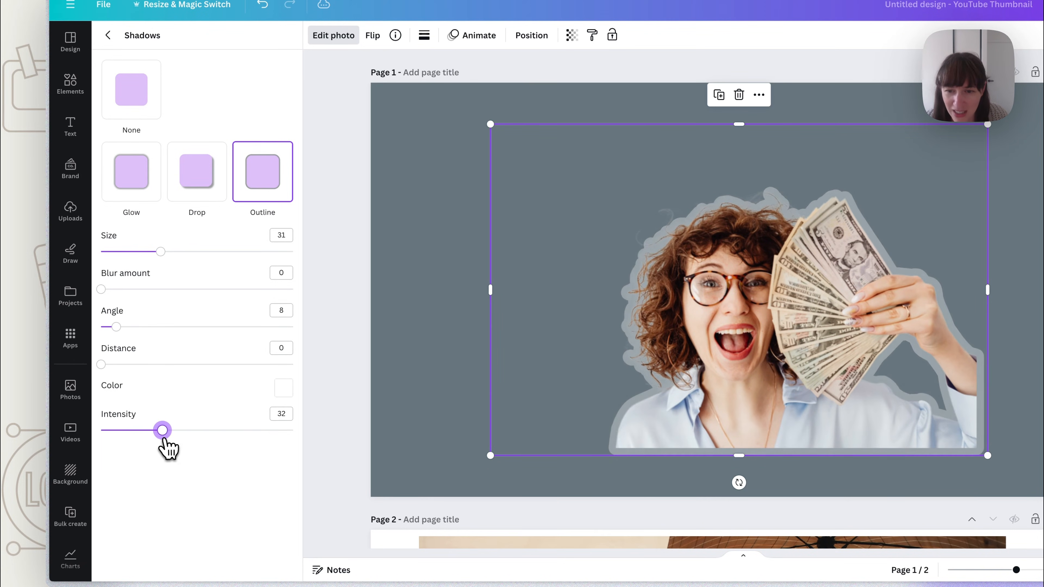
left_click_drag(163, 430, 292, 430)
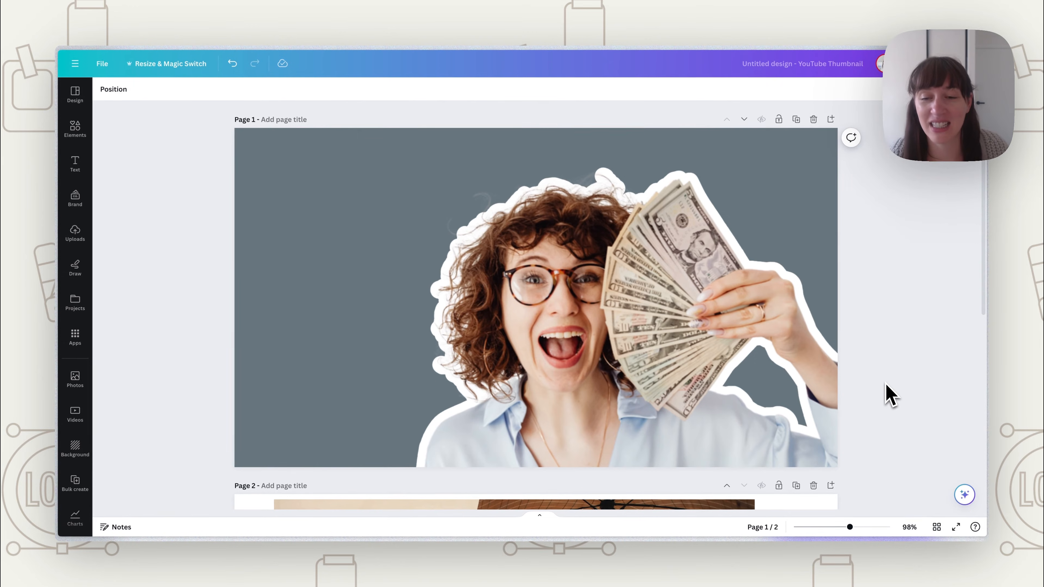
Magic Grab the umbrella couple on page 2 and reposition them on the page
scroll("down", 3)
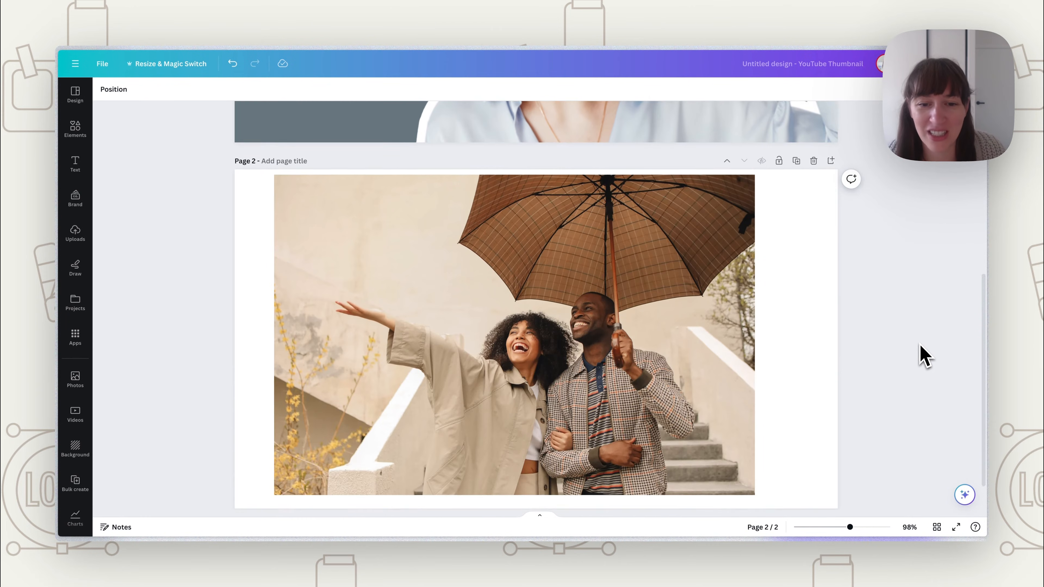
left_click(512, 333)
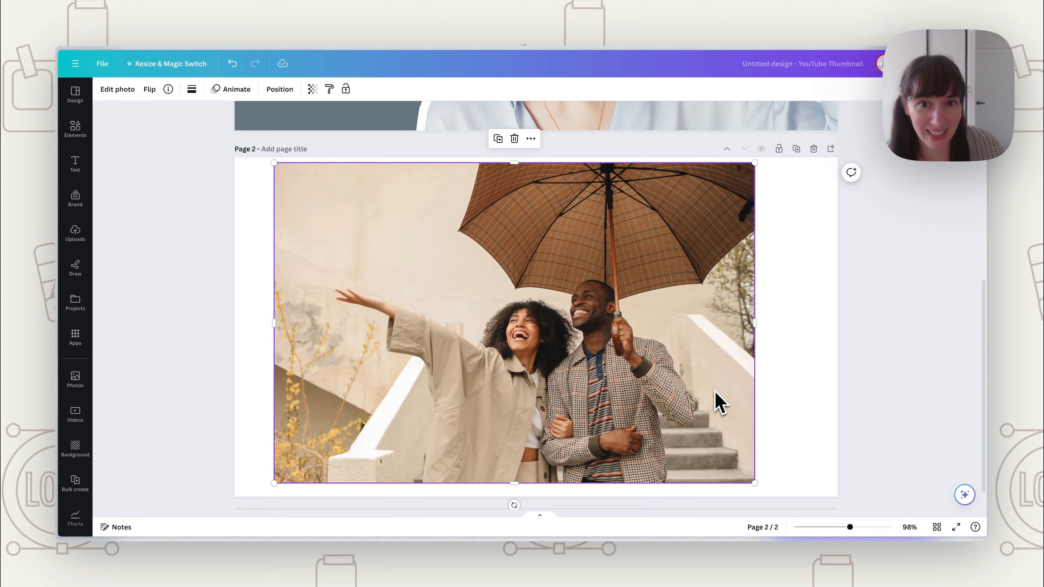
mouse_move(652, 469)
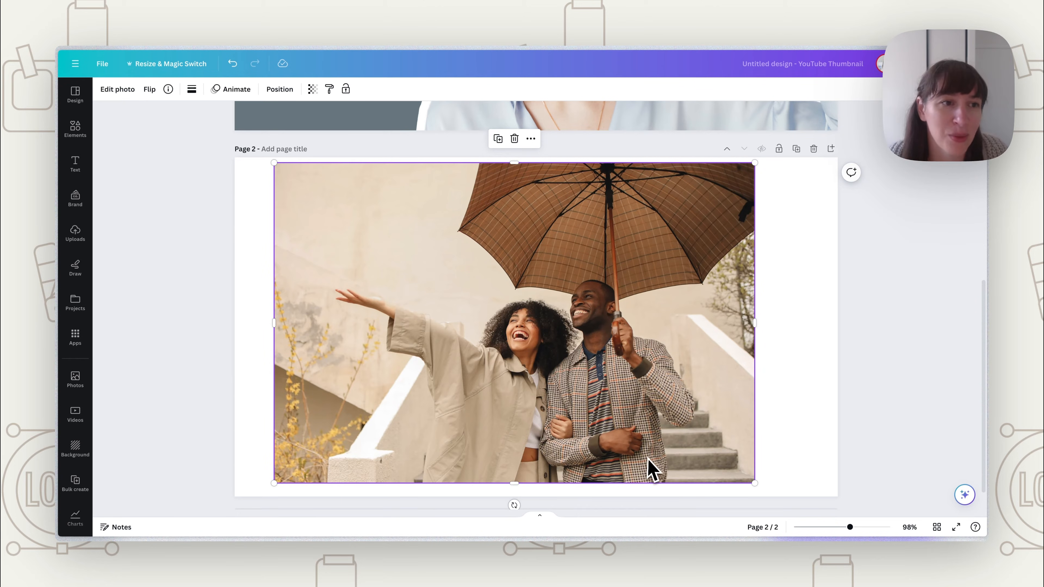
left_click(117, 89)
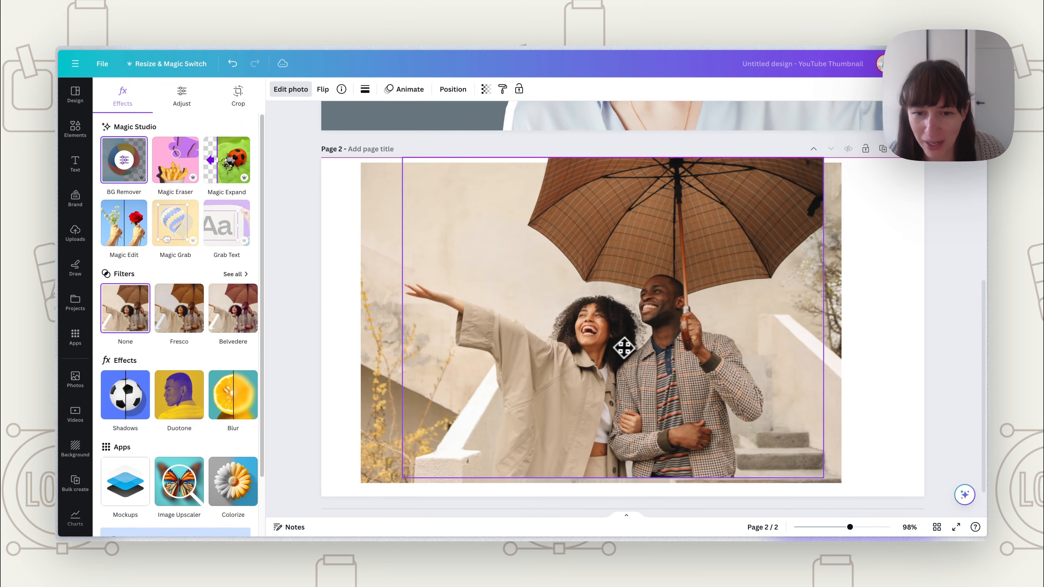
left_click_drag(625, 346, 625, 354)
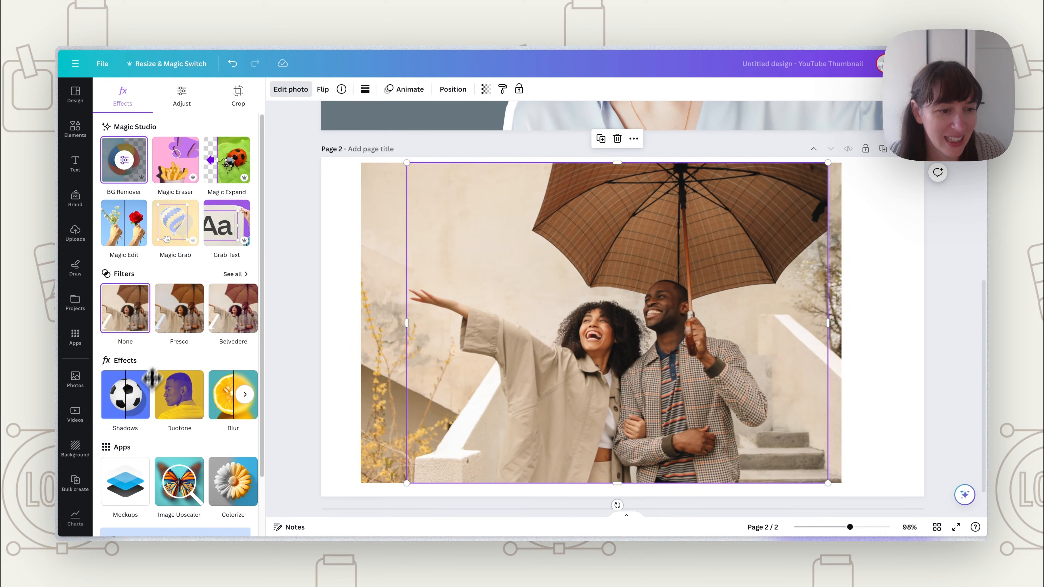
Apply an Outline shadow coloured #FFFFFF around the couple and adjust its thickness
left_click(125, 393)
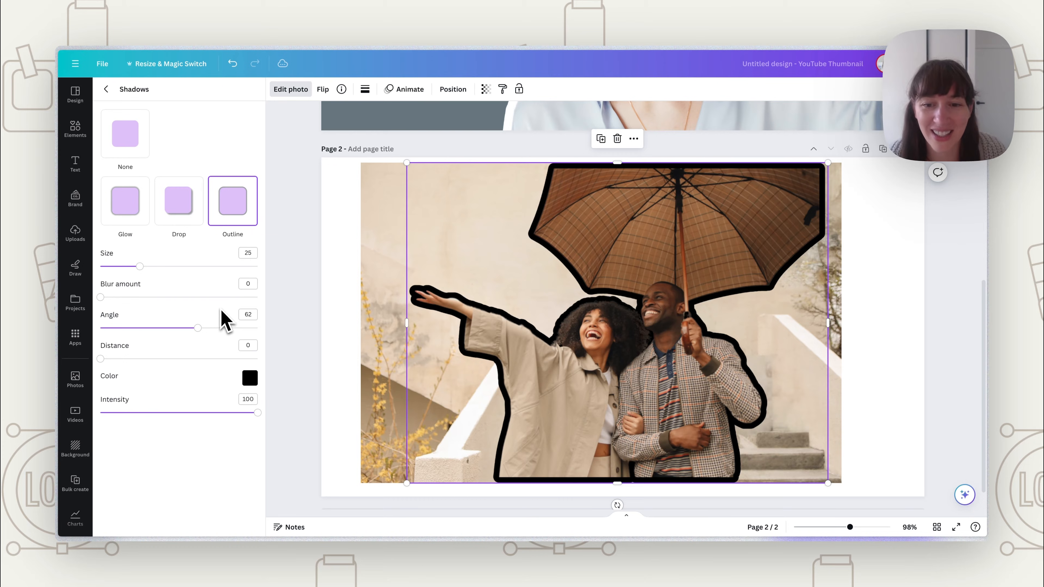
left_click(250, 379)
type("#FFFFFF")
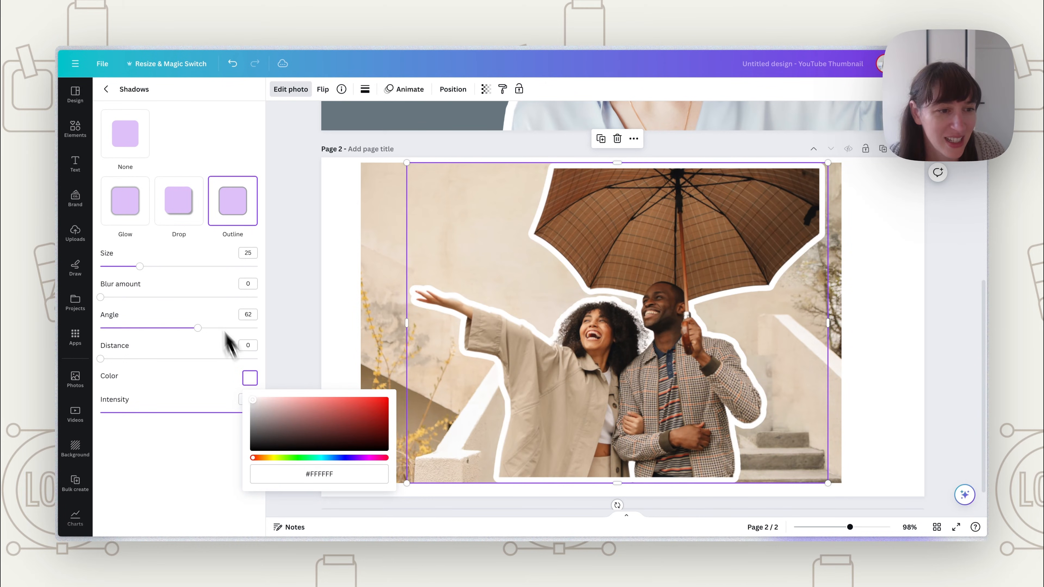
left_click(125, 133)
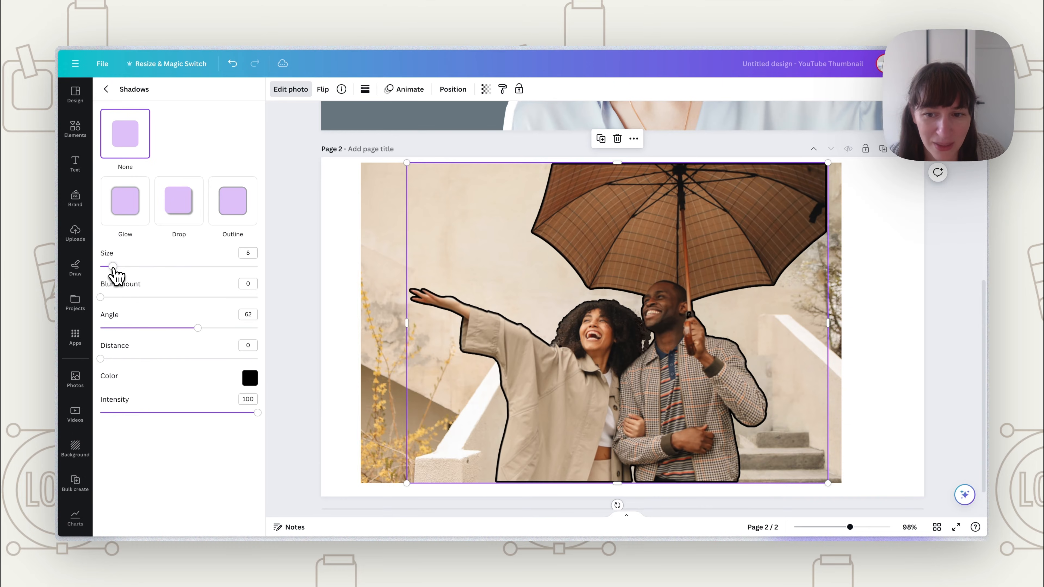
left_click(249, 377)
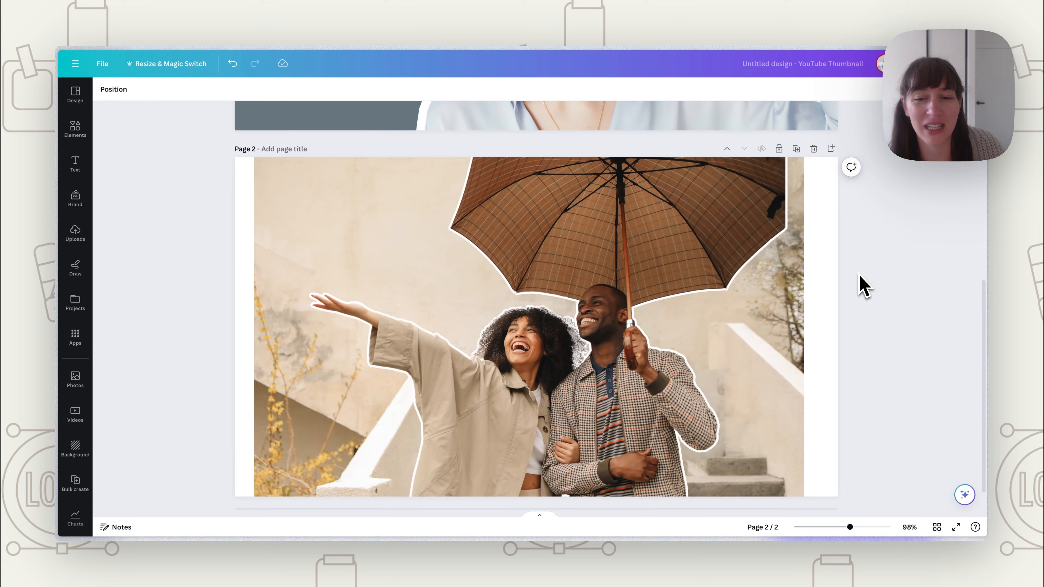
scroll("up", 3)
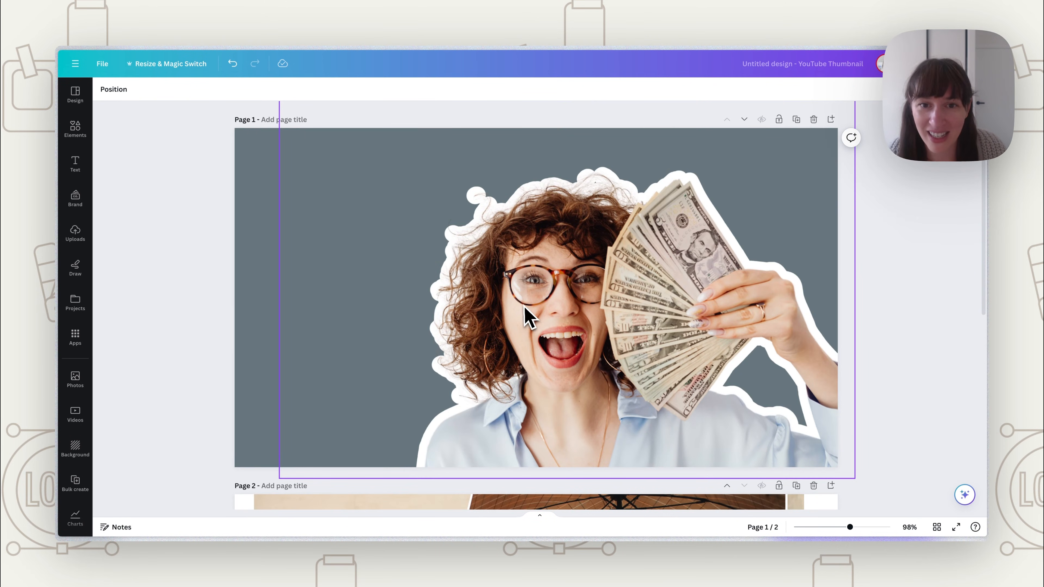